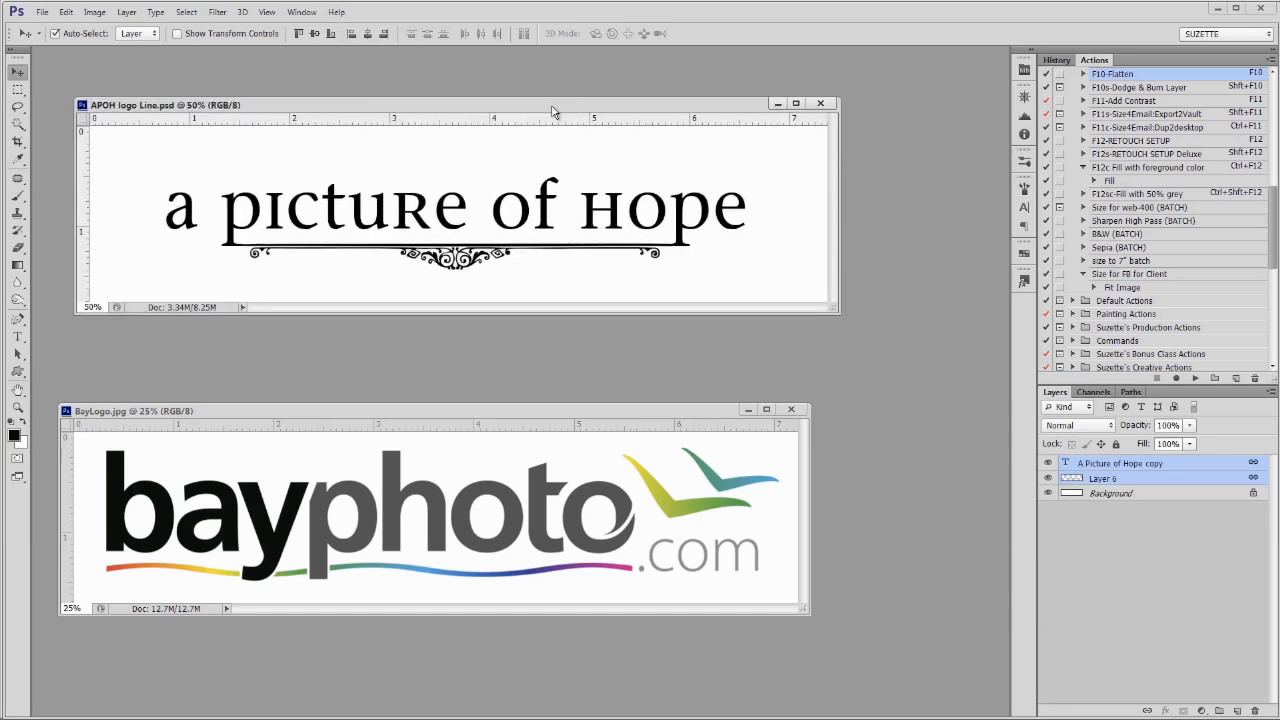
{"action": "mouse_move", "coordinate": [987, 488]}
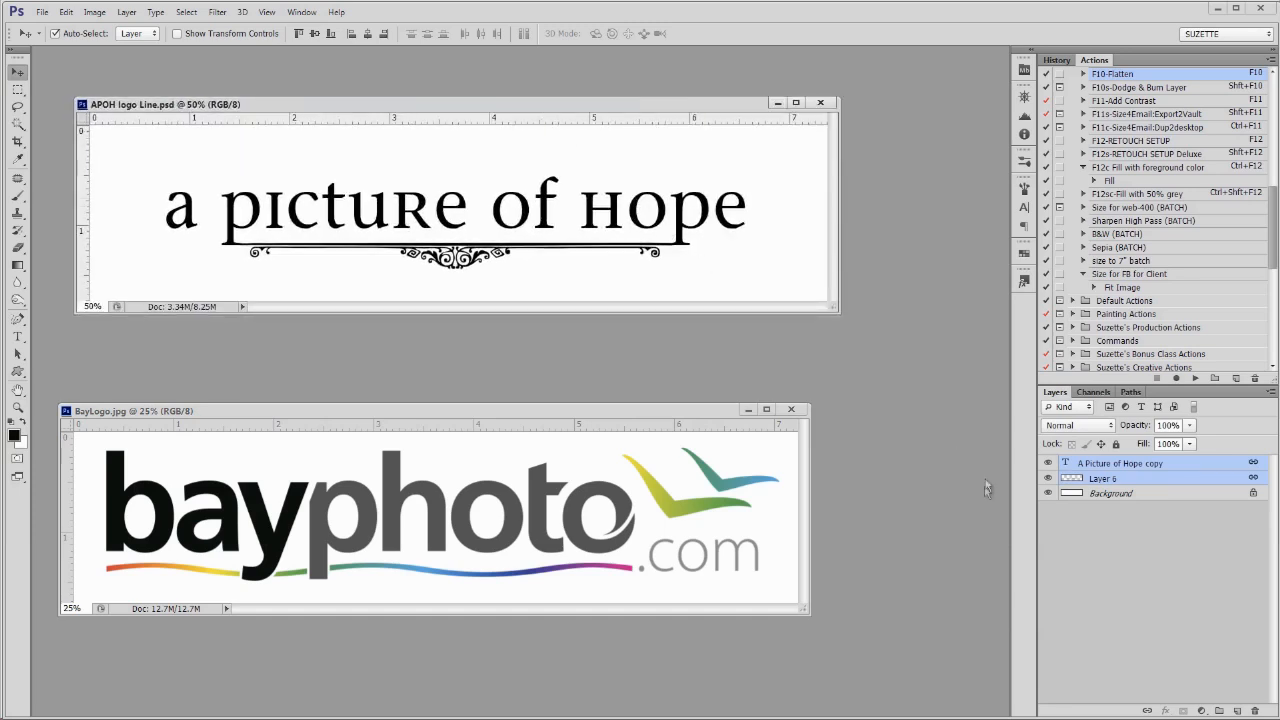
Toggle the logo text and ornamental line layer visibility to inspect the picture of hope logo.
{"action": "left_click", "coordinate": [1048, 463]}
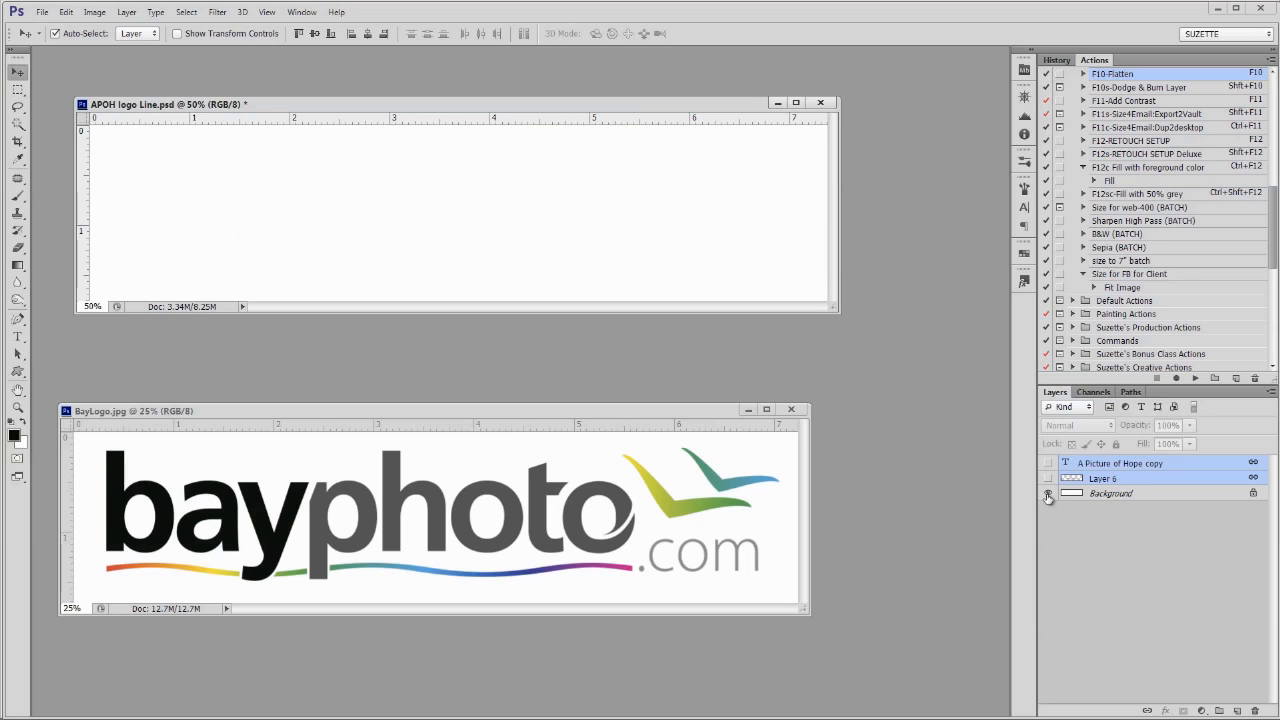
{"action": "left_click", "coordinate": [1048, 493]}
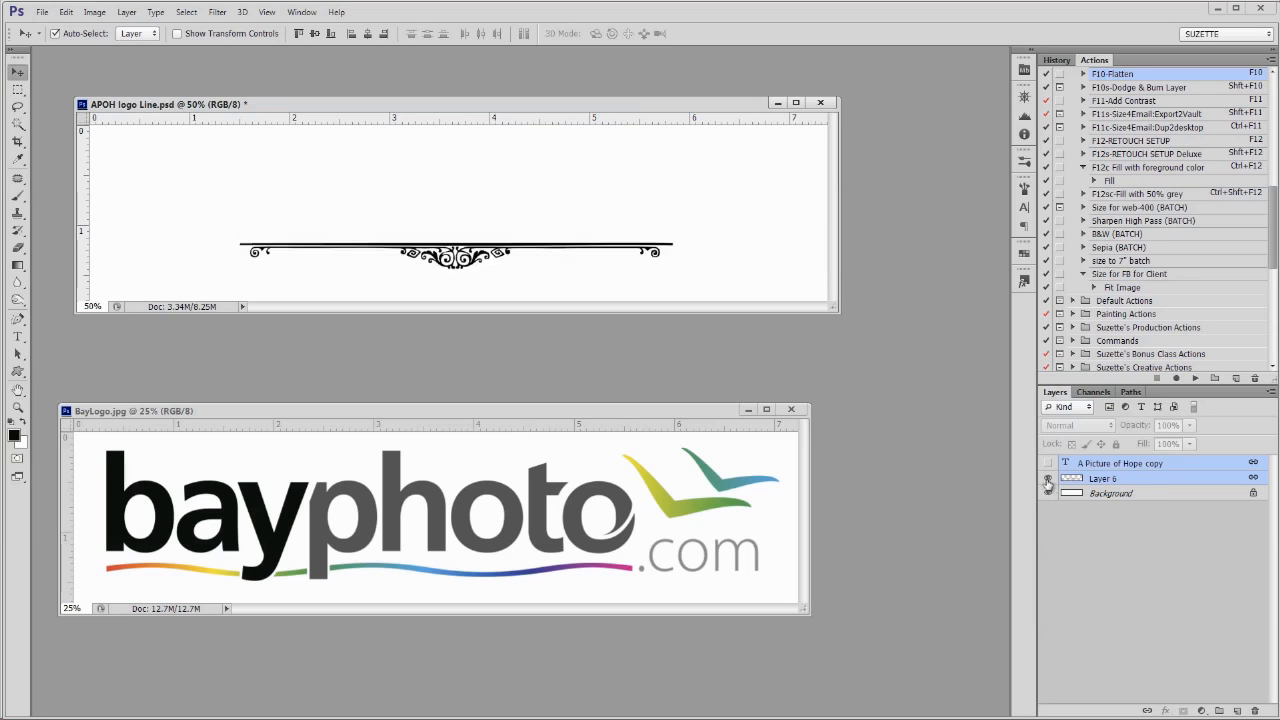
{"action": "left_click", "coordinate": [1047, 463]}
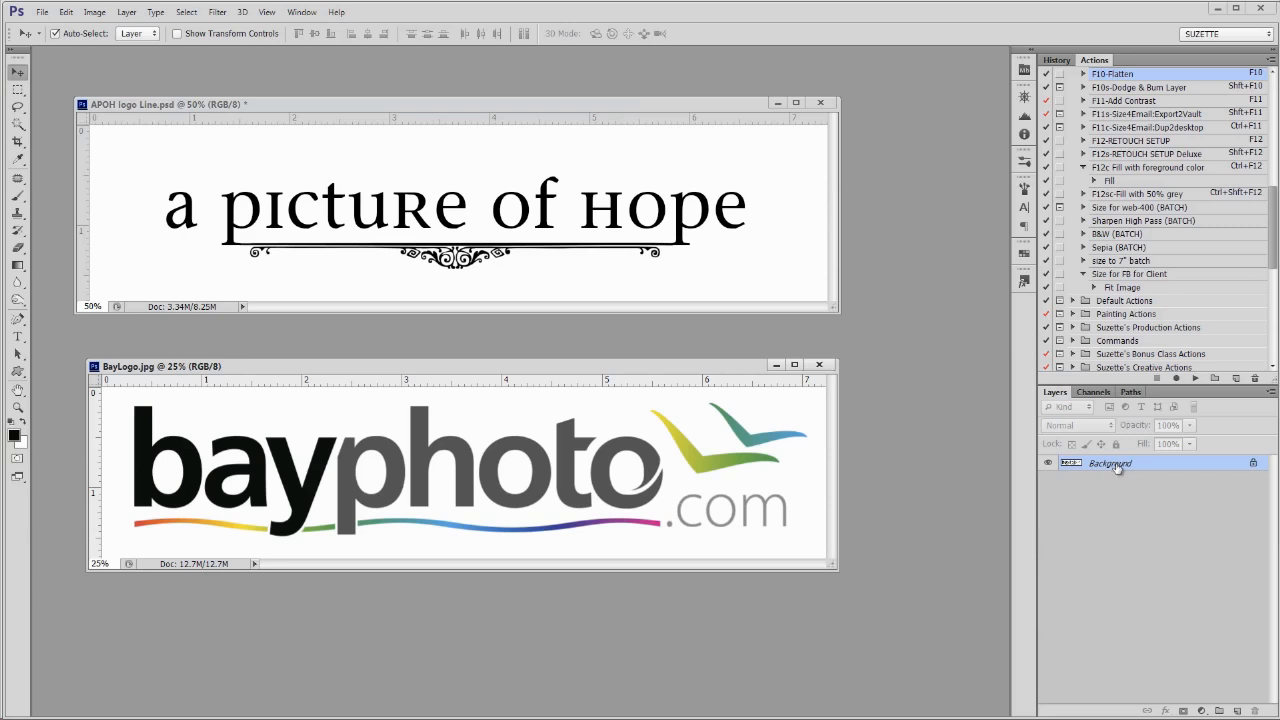
{"action": "mouse_move", "coordinate": [1116, 468]}
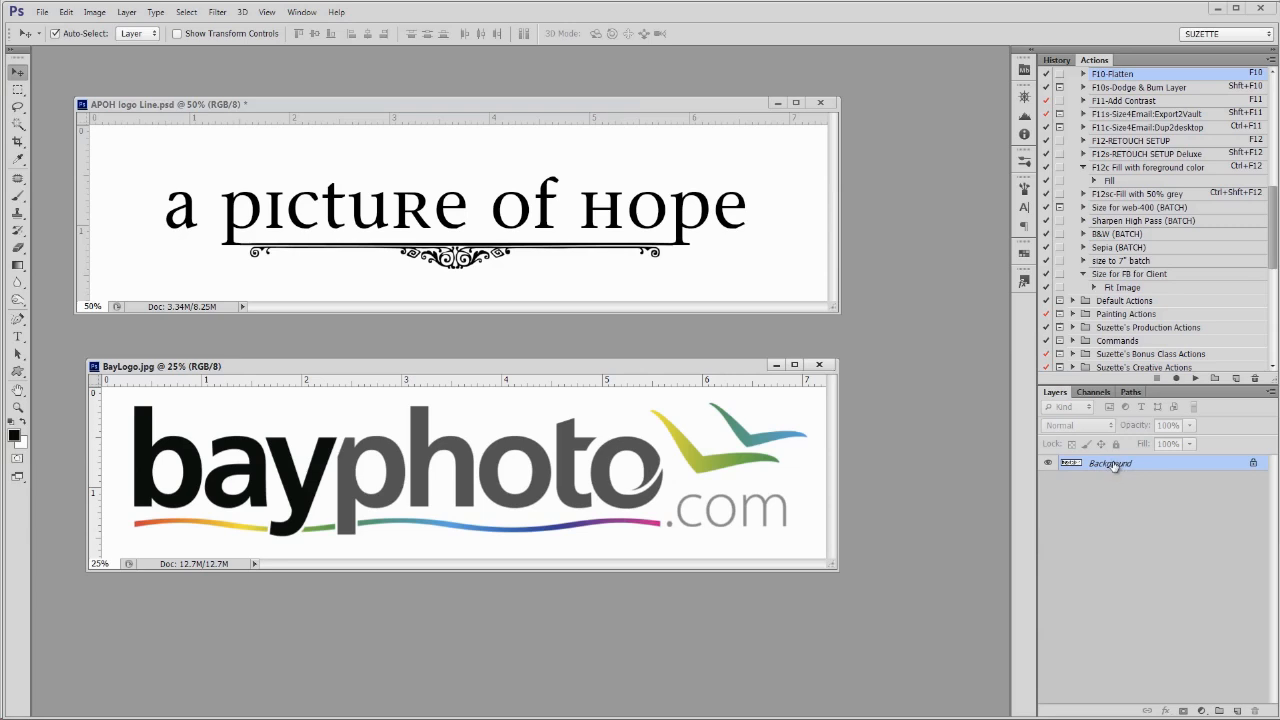
{"action": "mouse_move", "coordinate": [1113, 451]}
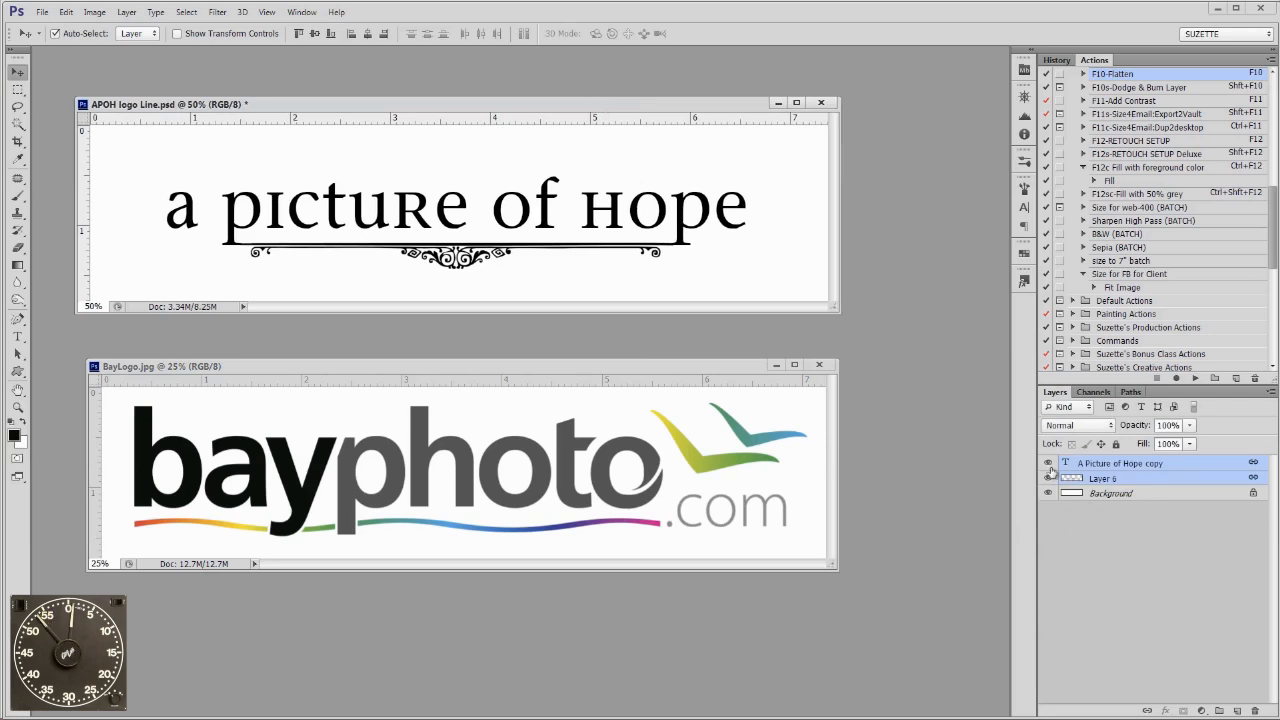
Hide the white Background layer to show transparency, then start Save As from File.
{"action": "left_click", "coordinate": [1048, 492]}
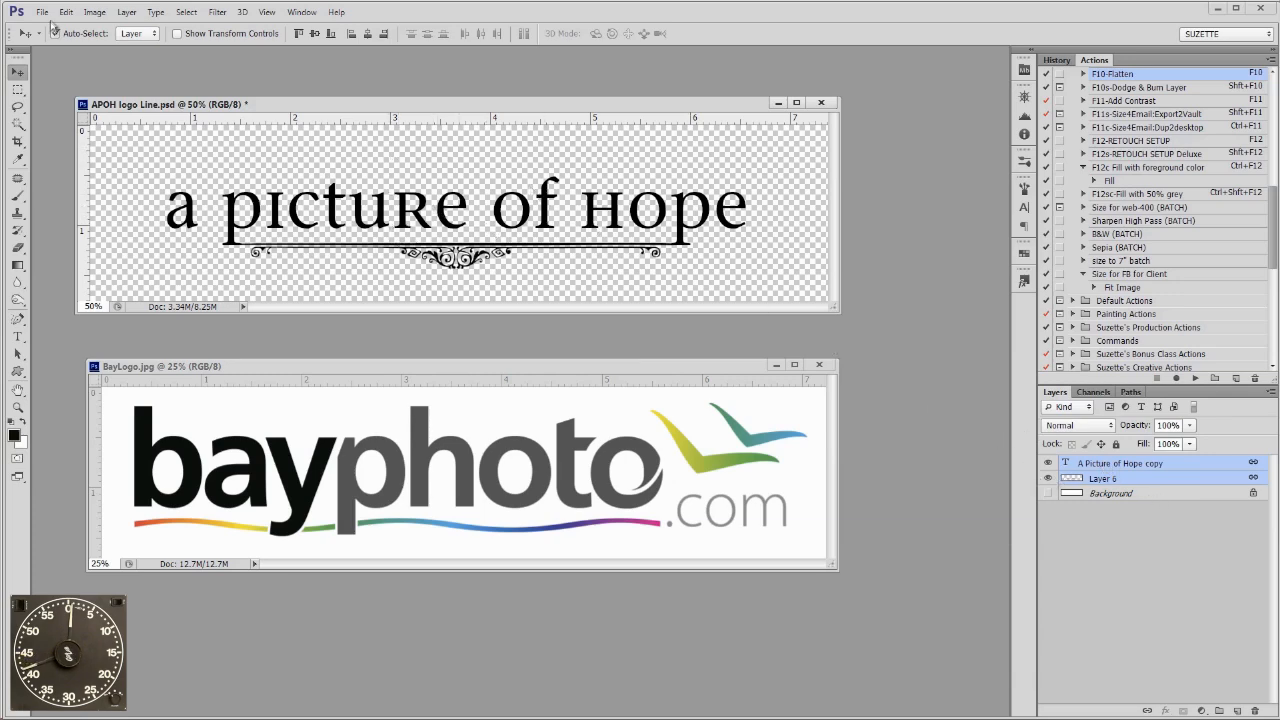
{"action": "left_click", "coordinate": [60, 189]}
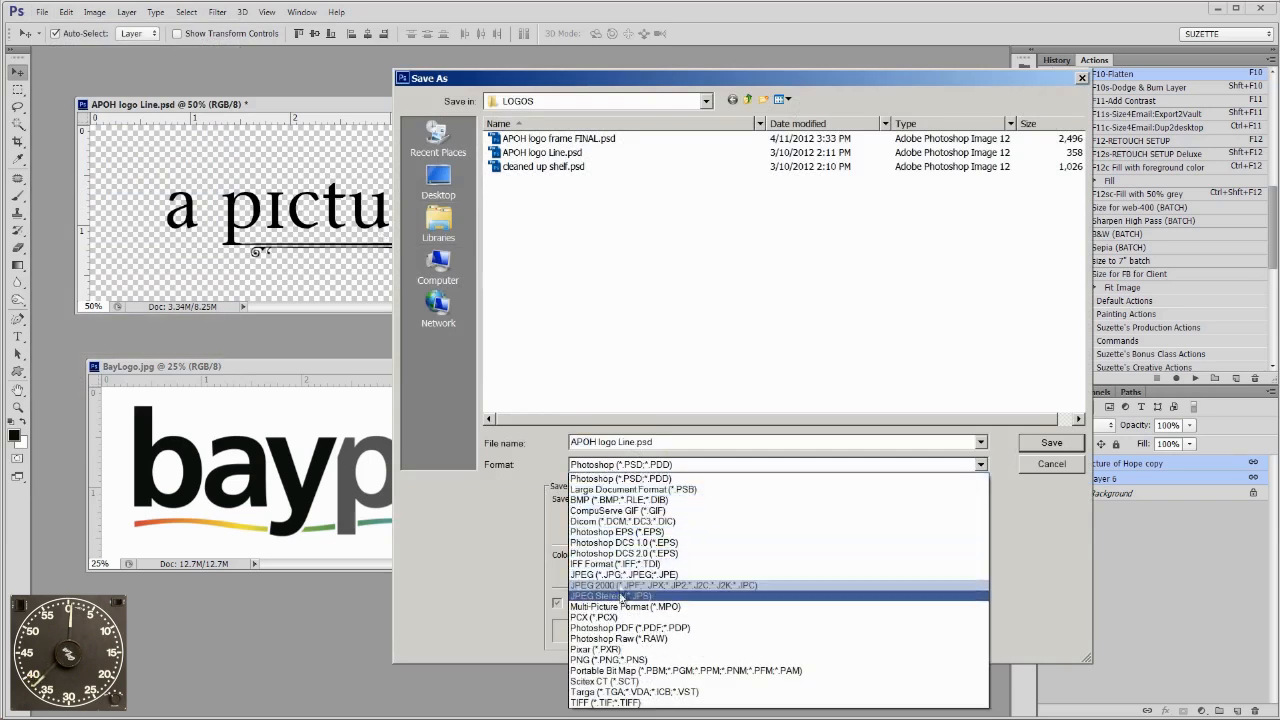
Save the logo in PNG format, replacing the existing PNG and accepting PNG Options.
{"action": "left_click", "coordinate": [607, 659]}
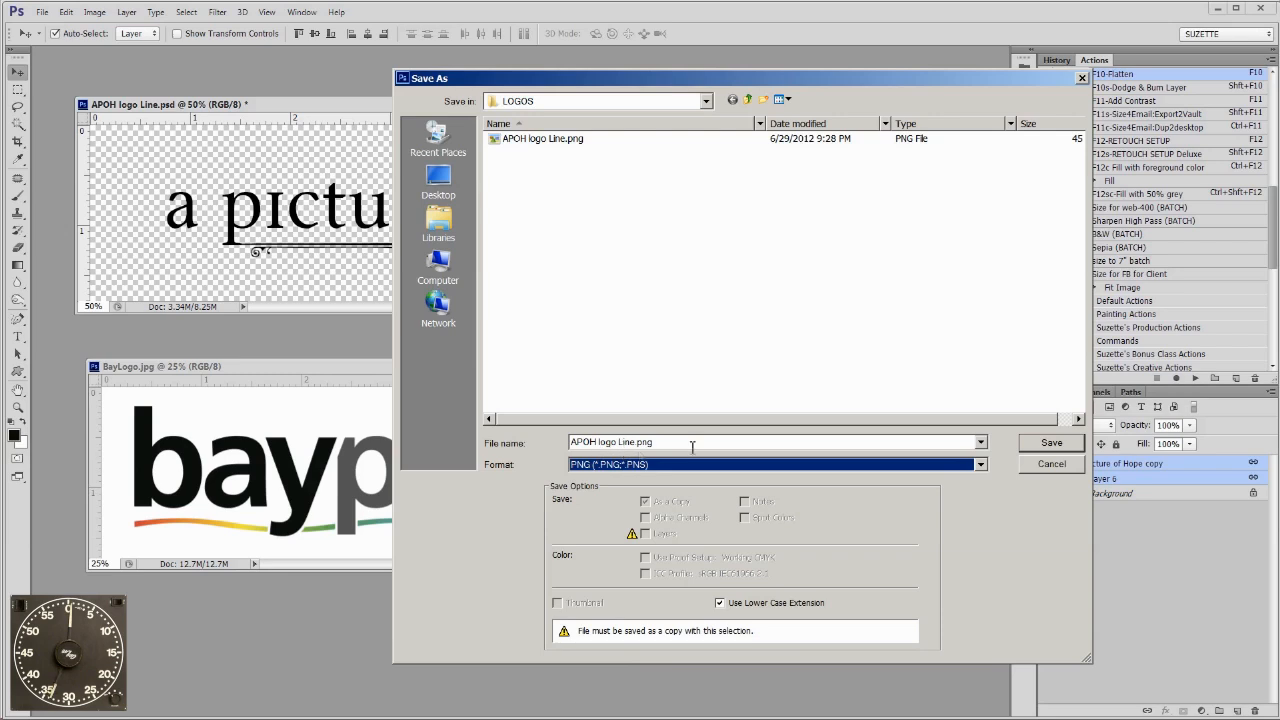
{"action": "left_click", "coordinate": [1051, 442]}
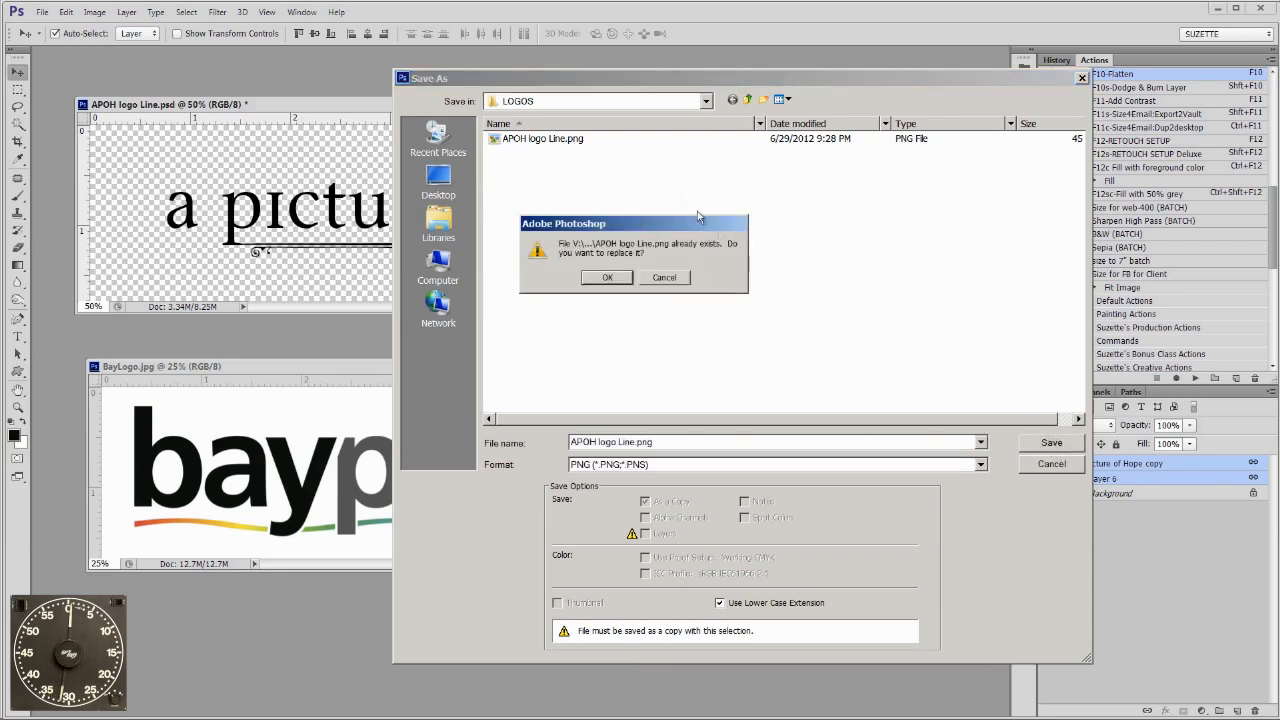
{"action": "left_click", "coordinate": [607, 277]}
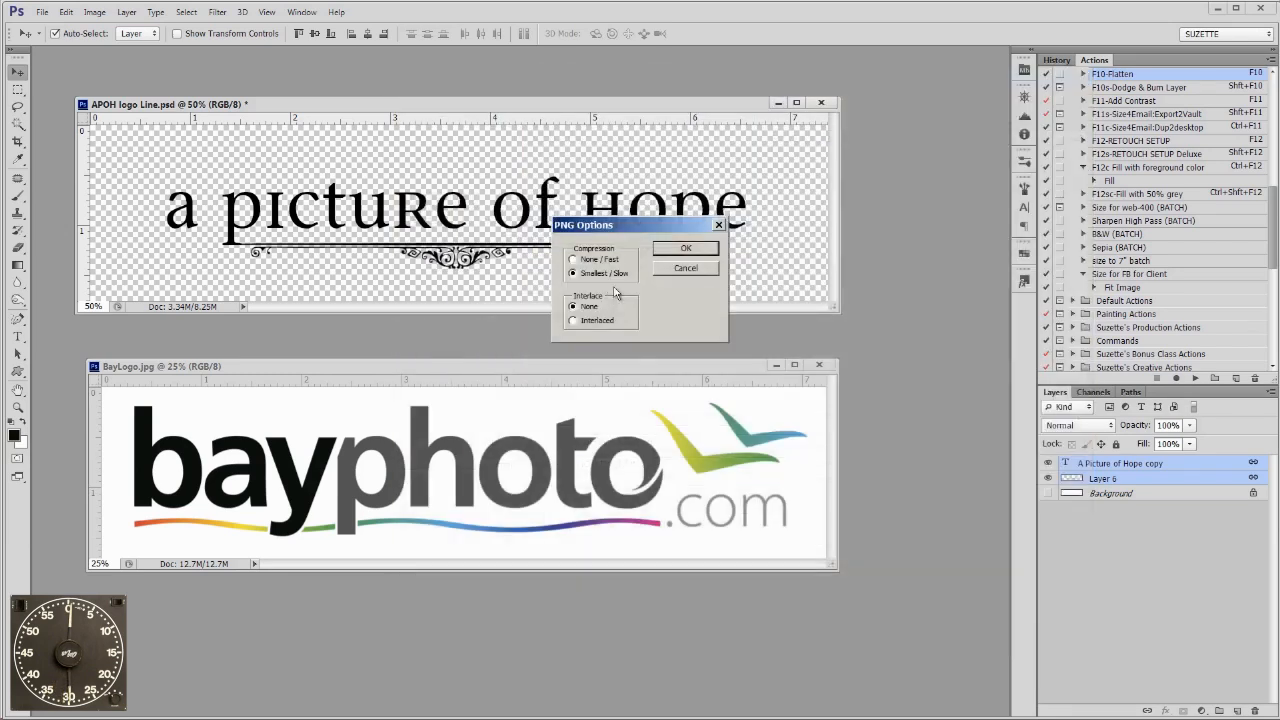
{"action": "left_click", "coordinate": [686, 248]}
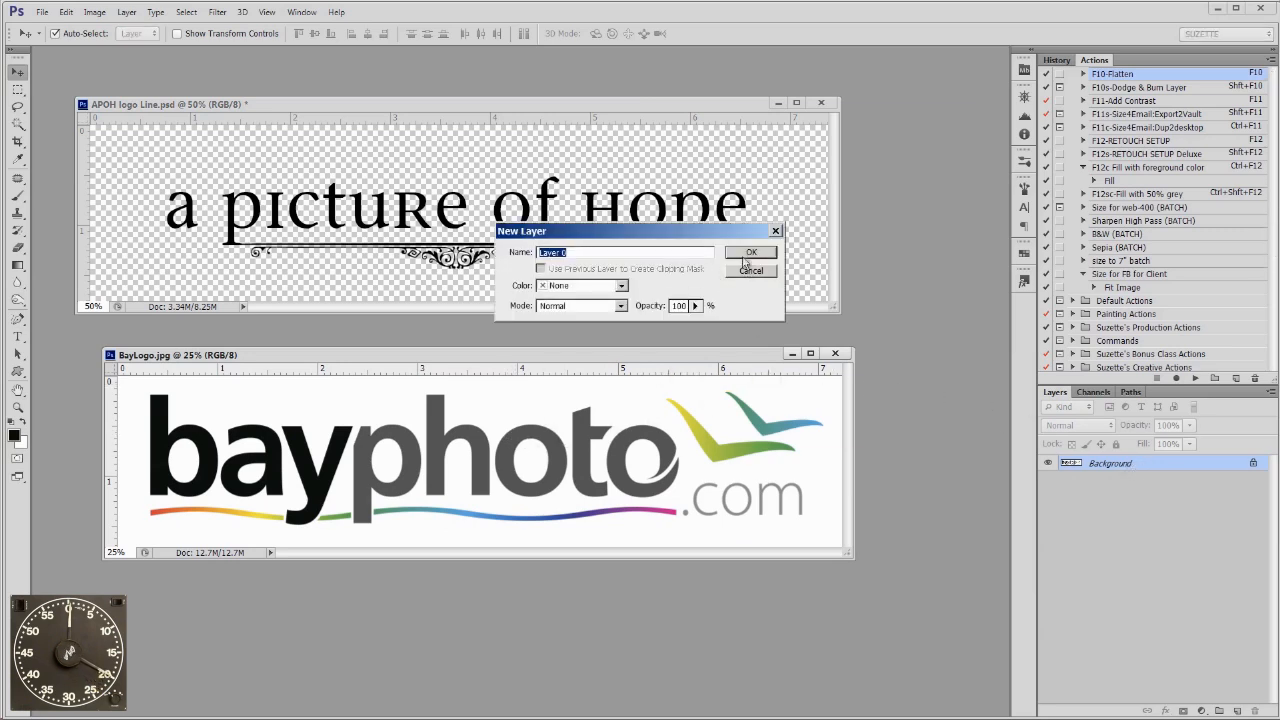
Convert the bayphoto Background into an editable Layer 0 via the New Layer dialog.
{"action": "left_click", "coordinate": [751, 251]}
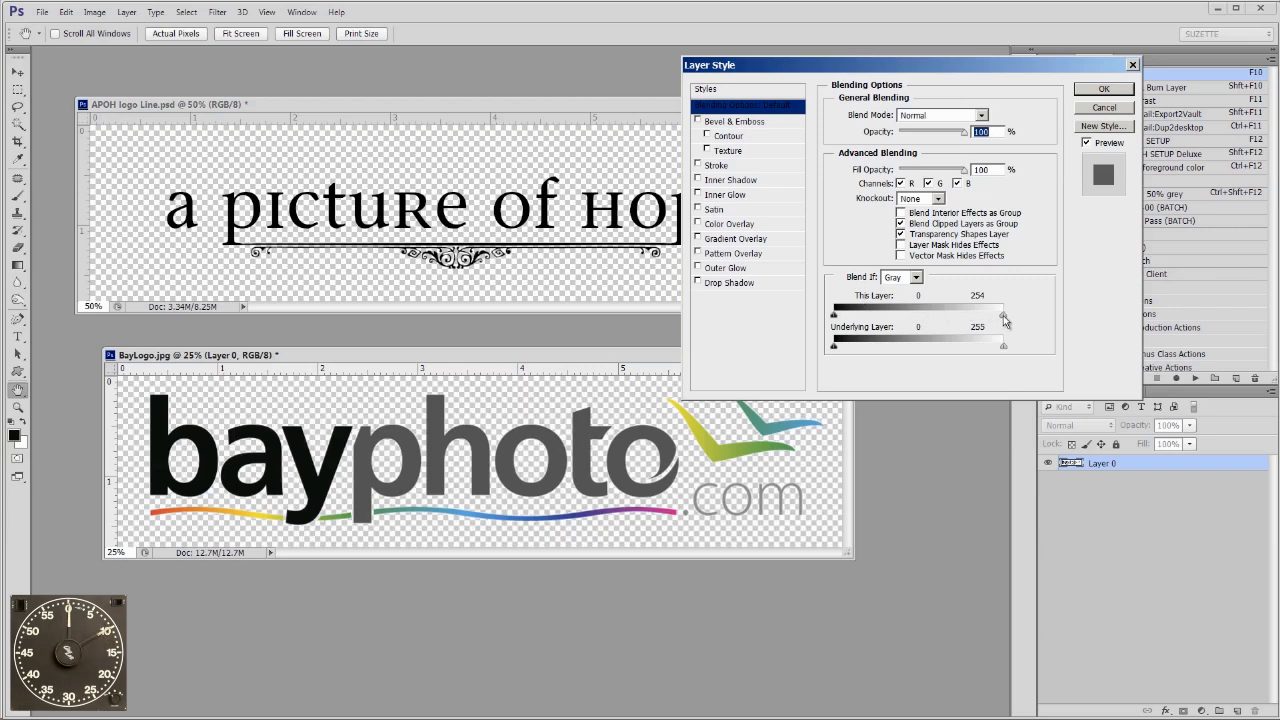
Set the This Layer white slider to 254 to drop the white, then open File.
{"action": "left_click_drag", "start_coordinate": [1005, 320], "coordinate": [998, 320]}
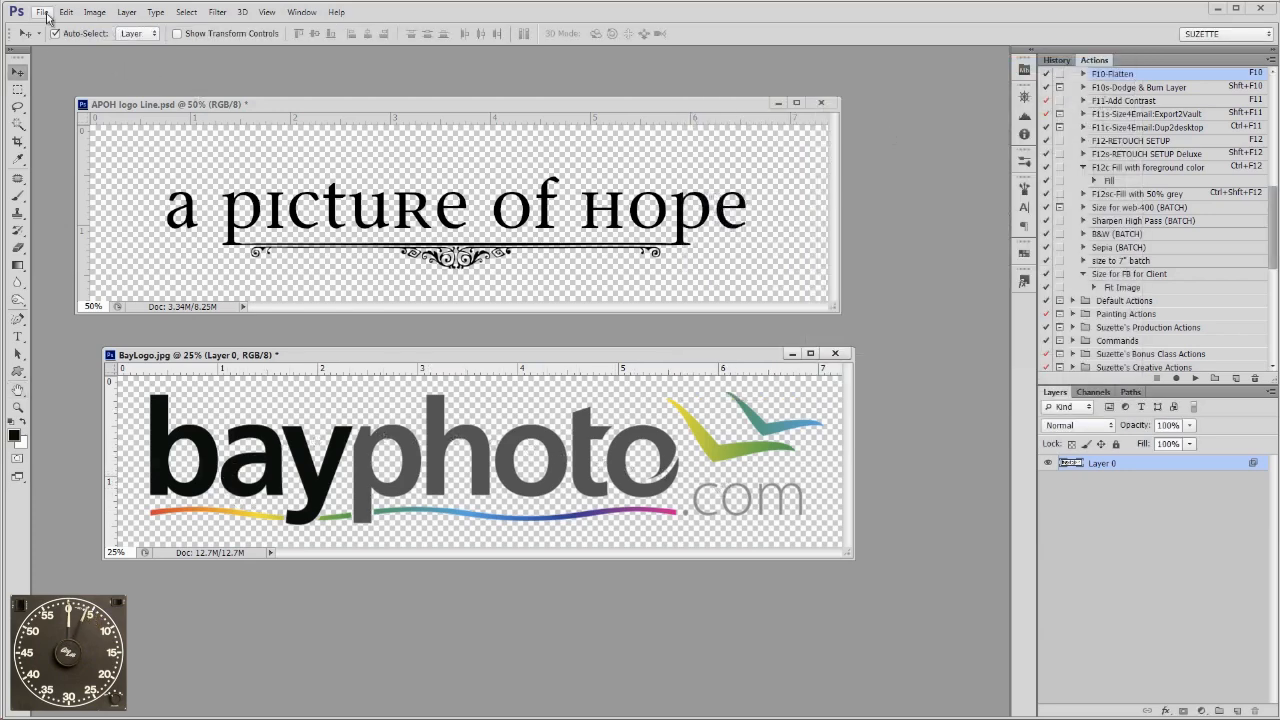
{"action": "left_click", "coordinate": [42, 12]}
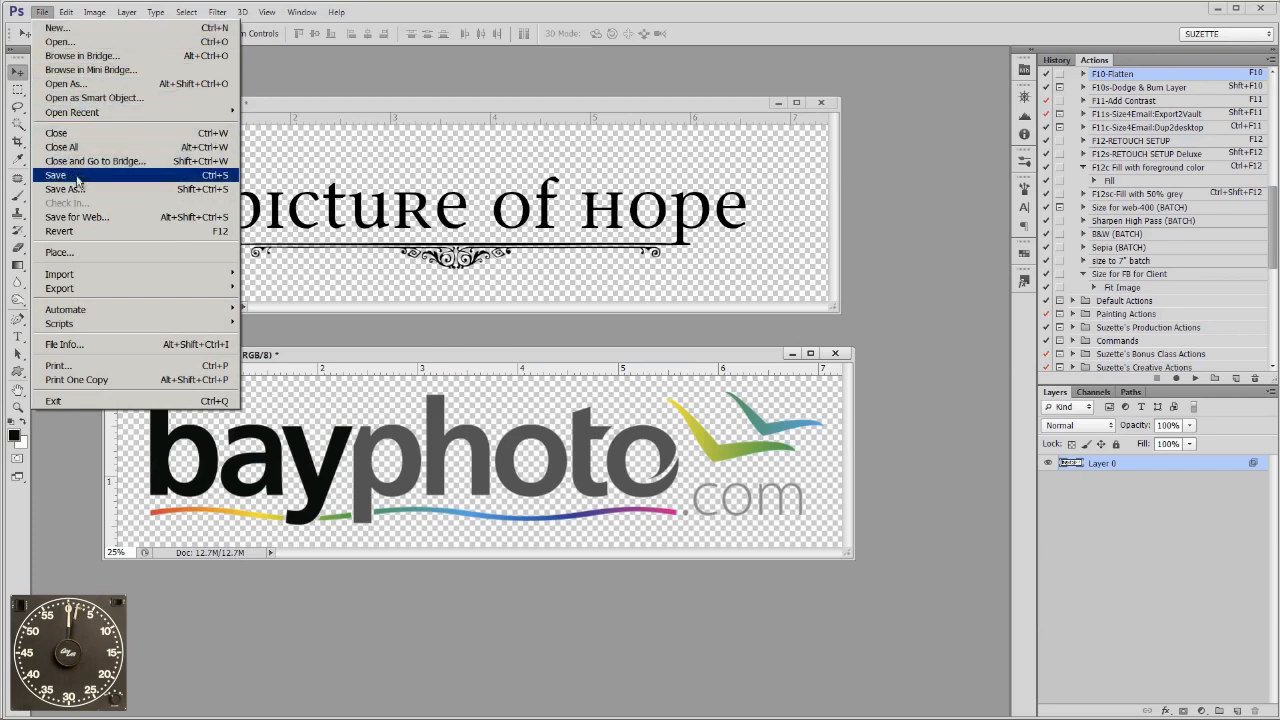